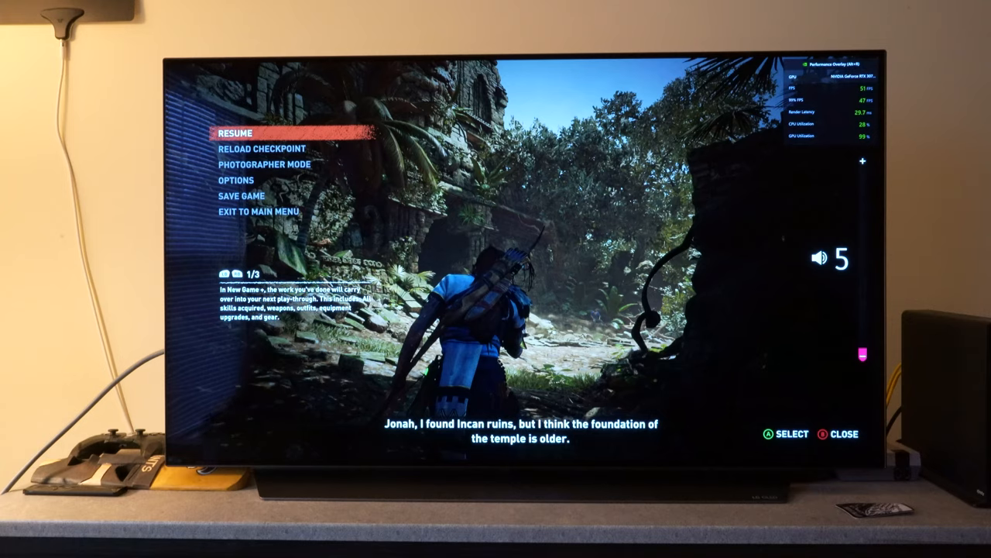
Step: Select RESUME to dismiss the pause menu and continue exploring the jungle temple ruins
{"action": "left_click", "coordinate": [235, 132]}
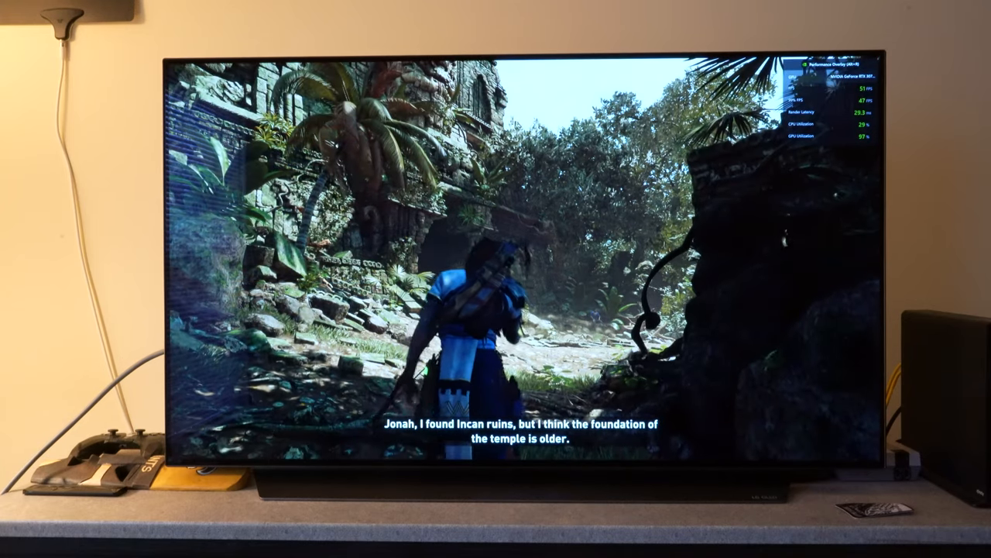